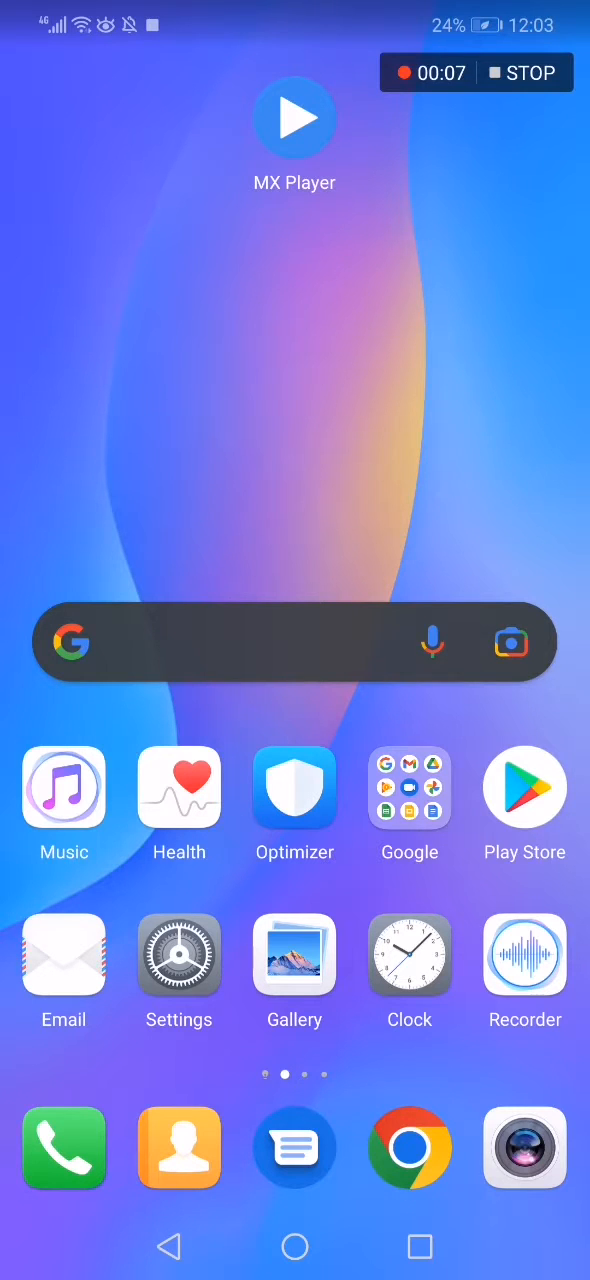
Launch MX Player from the home screen to show its video folders list.
{"action": "left_click", "coordinate": [294, 116]}
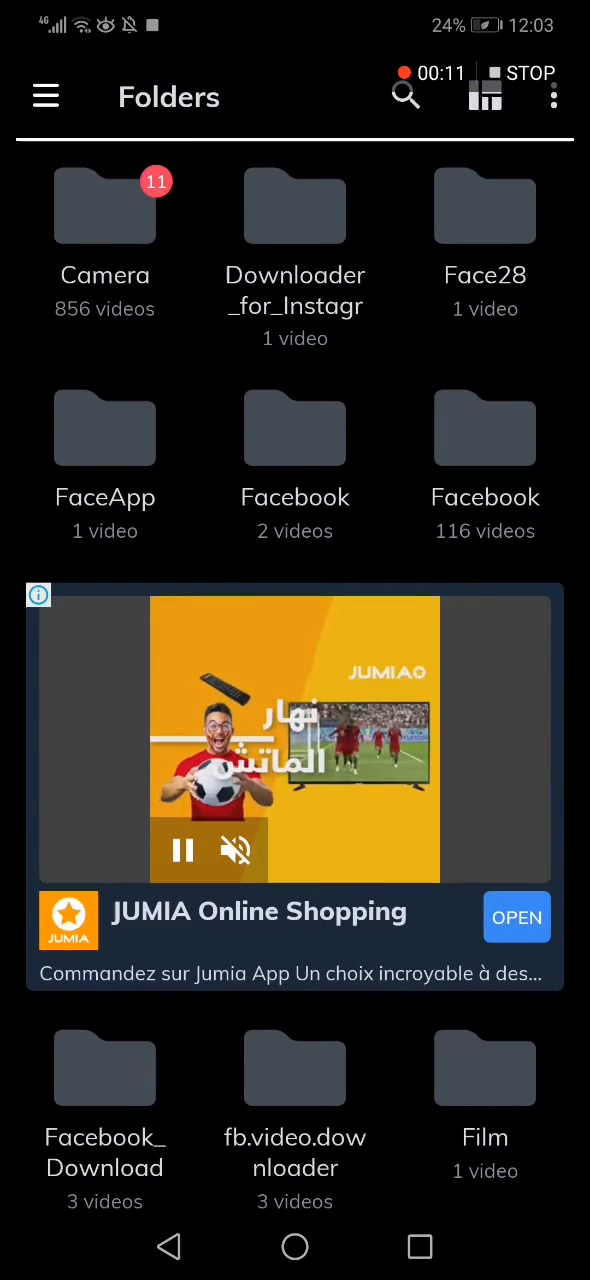